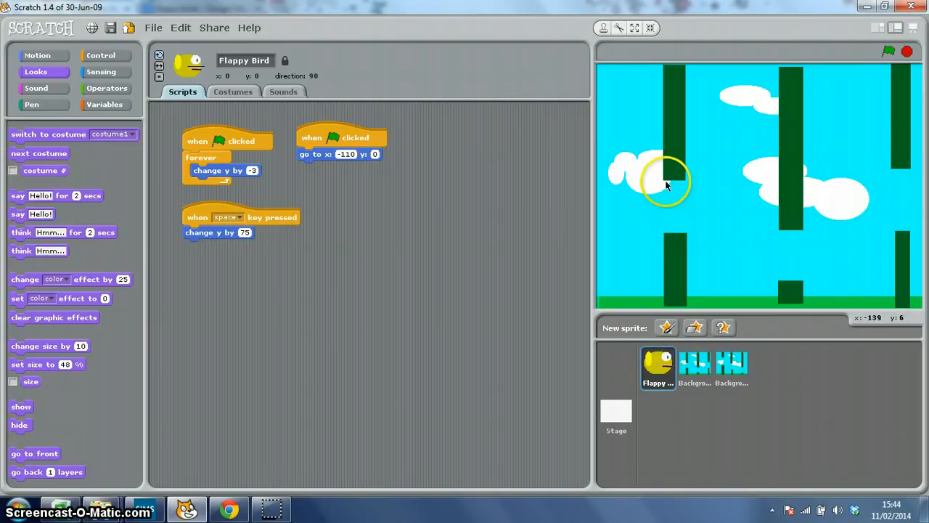
Show the Background1 sprite's scrolling script instead of the bird's scripts.
{"action": "left_click", "coordinate": [694, 369]}
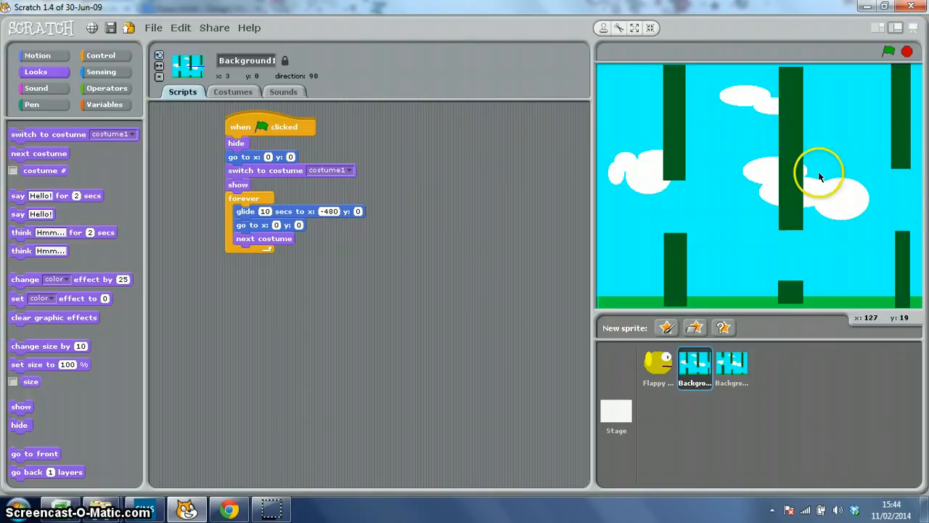
{"action": "mouse_move", "coordinate": [738, 177]}
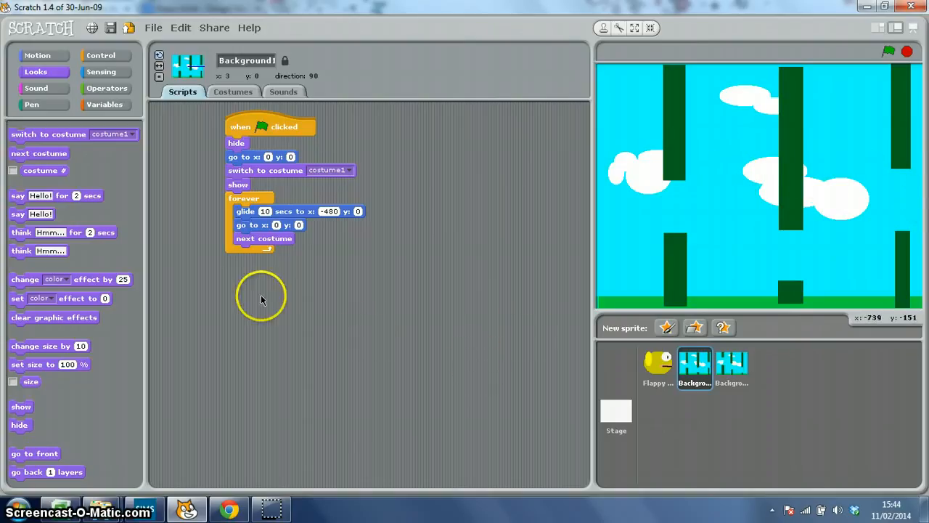
{"action": "mouse_move", "coordinate": [453, 314]}
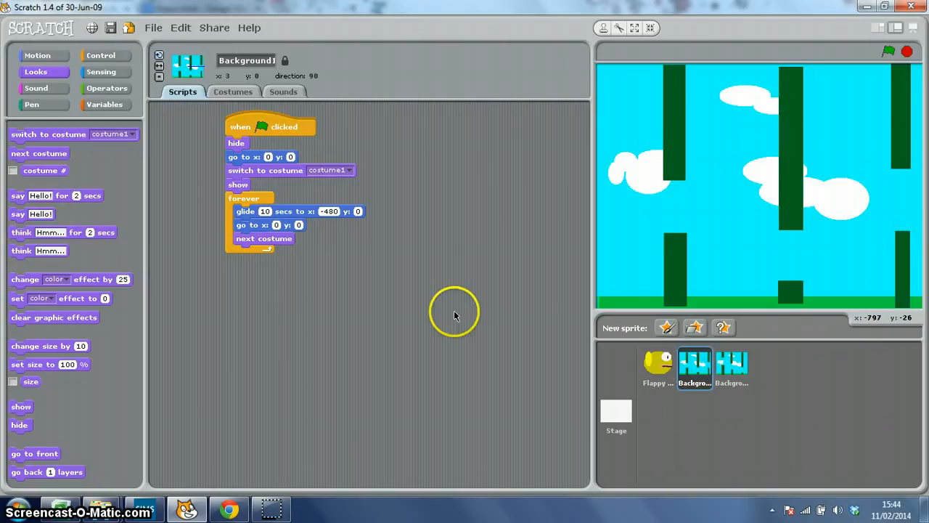
{"action": "mouse_move", "coordinate": [263, 156]}
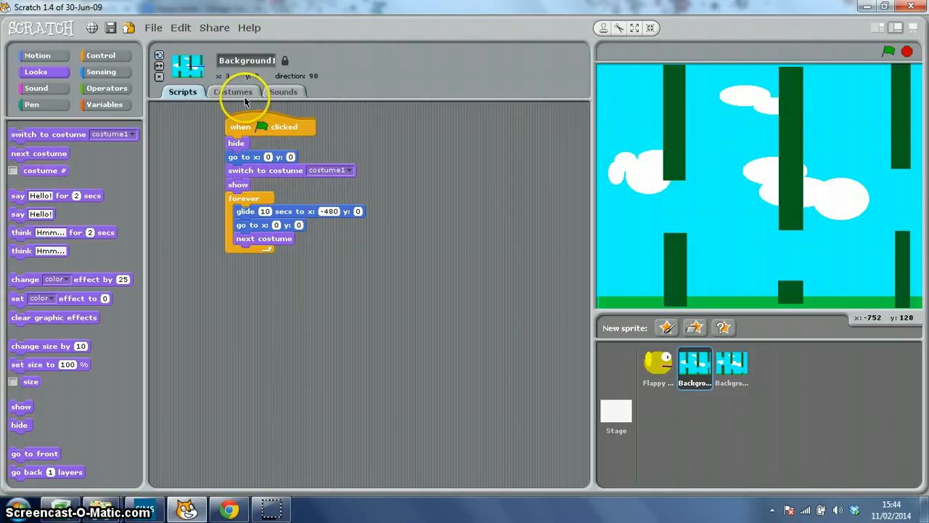
Dress Background1 in its plain sky costume, costume1, and return to its script.
{"action": "left_click", "coordinate": [234, 91]}
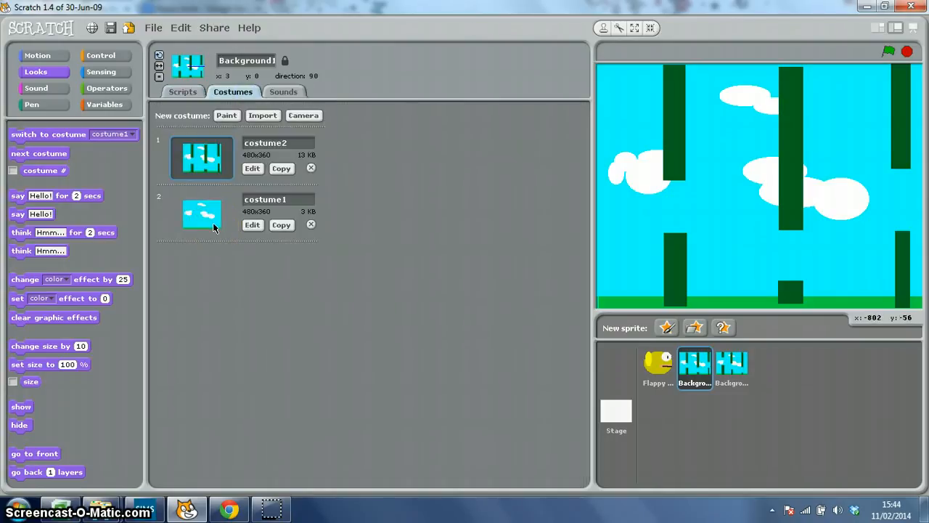
{"action": "left_click", "coordinate": [183, 92]}
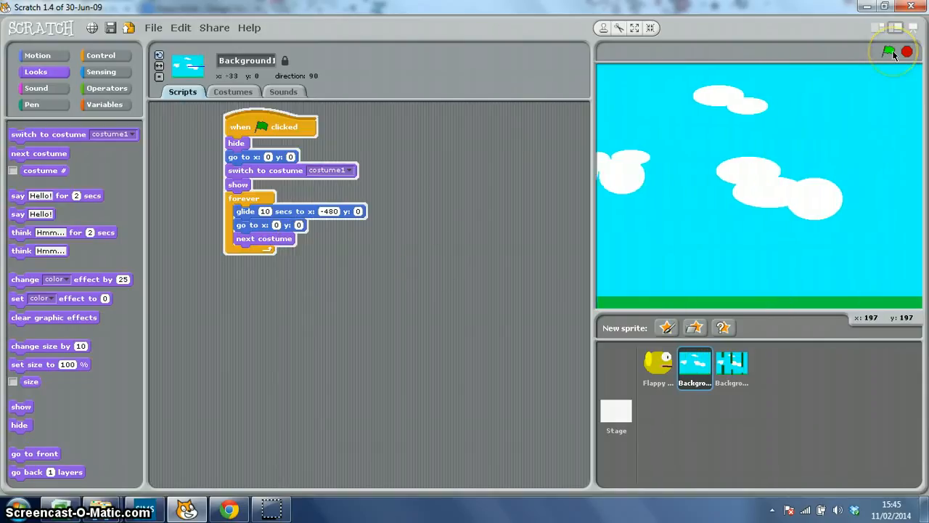
Test-run the scrolling with the green flag, then view Background1's costumes again.
{"action": "left_click", "coordinate": [889, 51]}
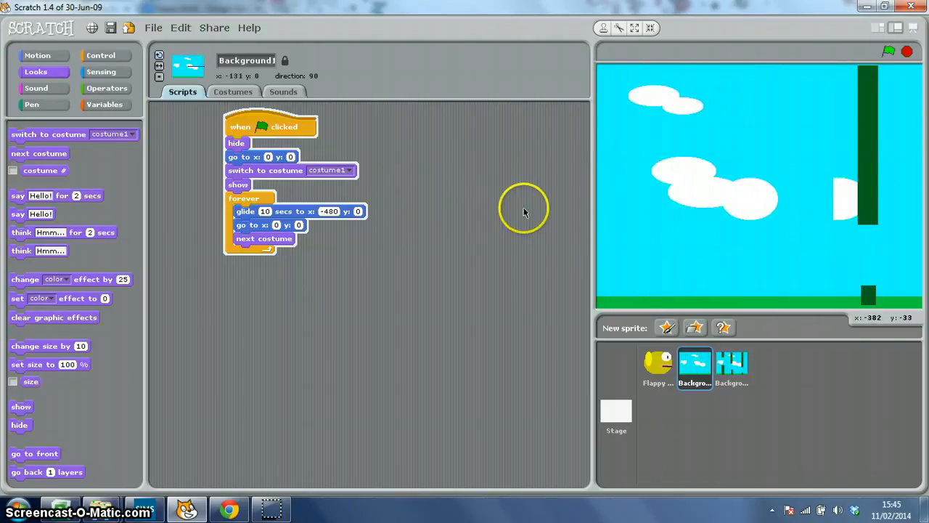
{"action": "left_click", "coordinate": [232, 92]}
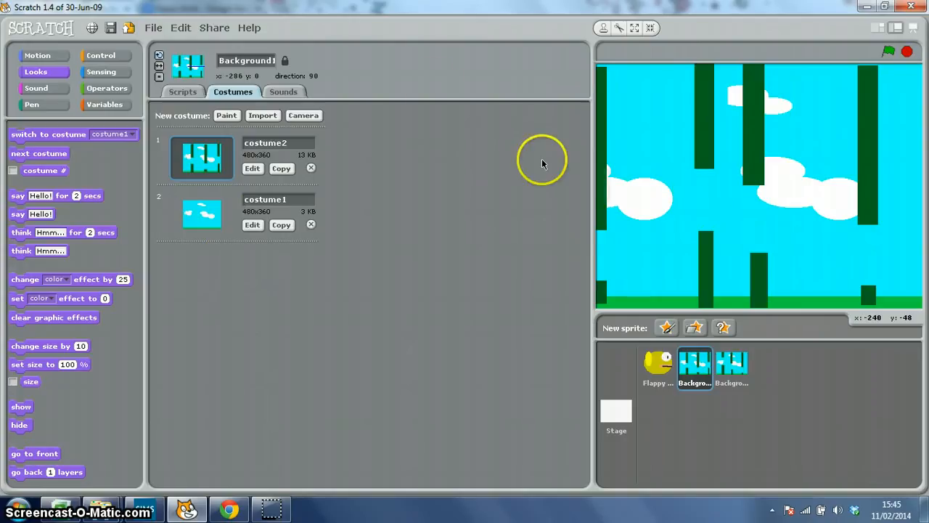
Edit Background2's script to glide to x 0 y 0 and jump back to x 480.
{"action": "left_click", "coordinate": [183, 92]}
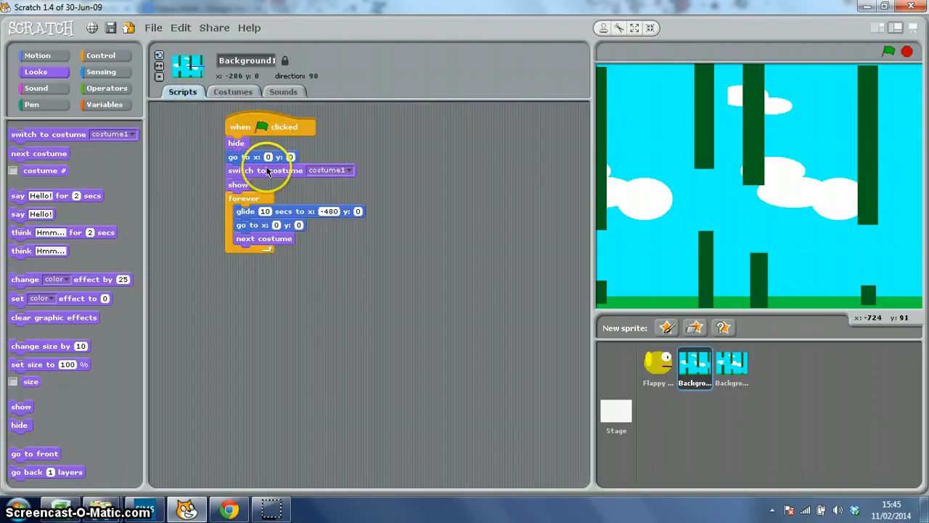
{"action": "mouse_move", "coordinate": [767, 329]}
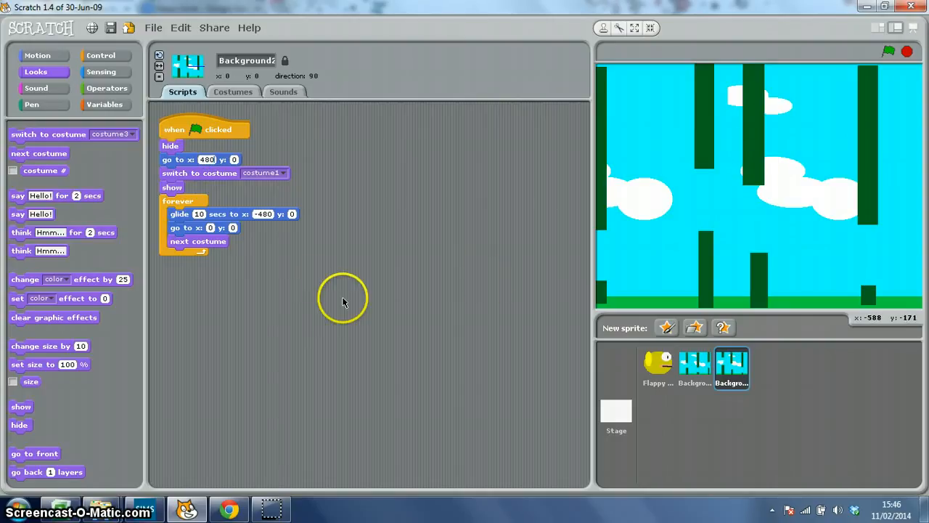
{"action": "left_click", "coordinate": [262, 214]}
{"action": "type", "text": "0"}
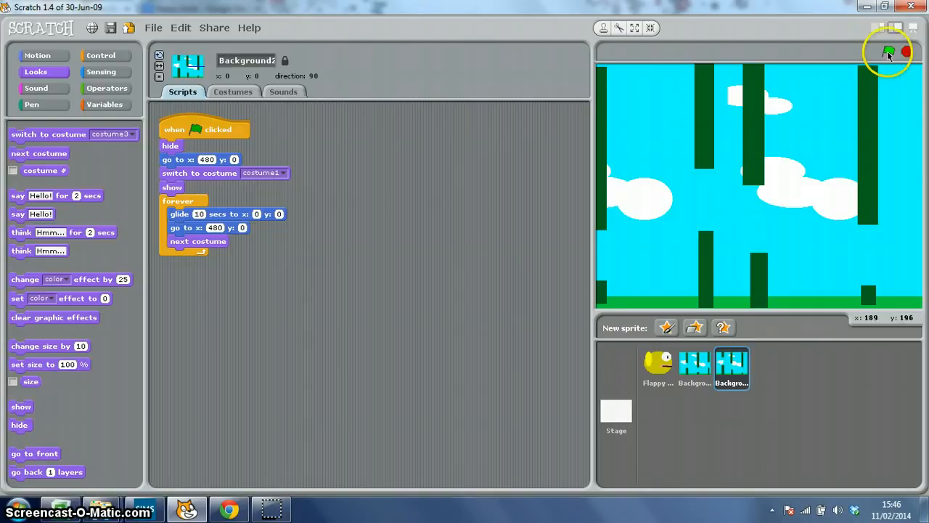
Run the game to watch the pipe columns slide in from the right.
{"action": "left_click", "coordinate": [889, 53]}
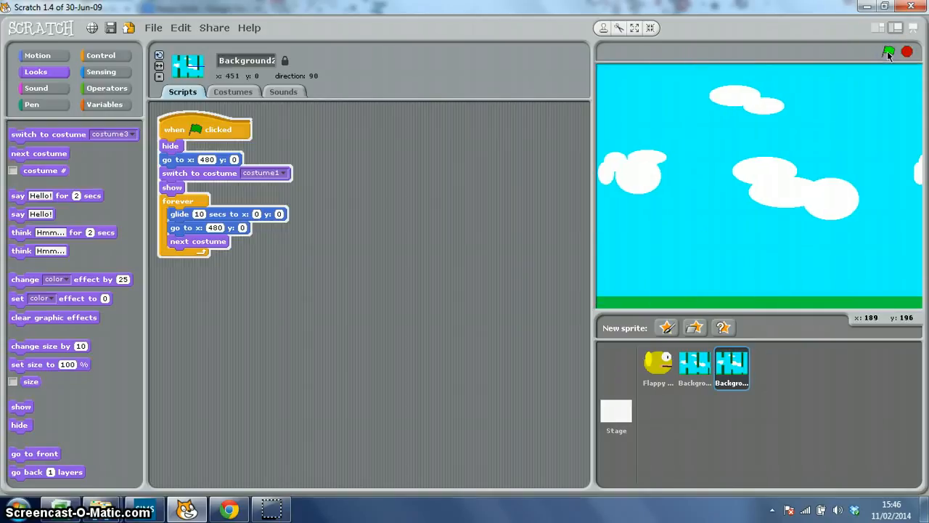
{"action": "left_click", "coordinate": [888, 52]}
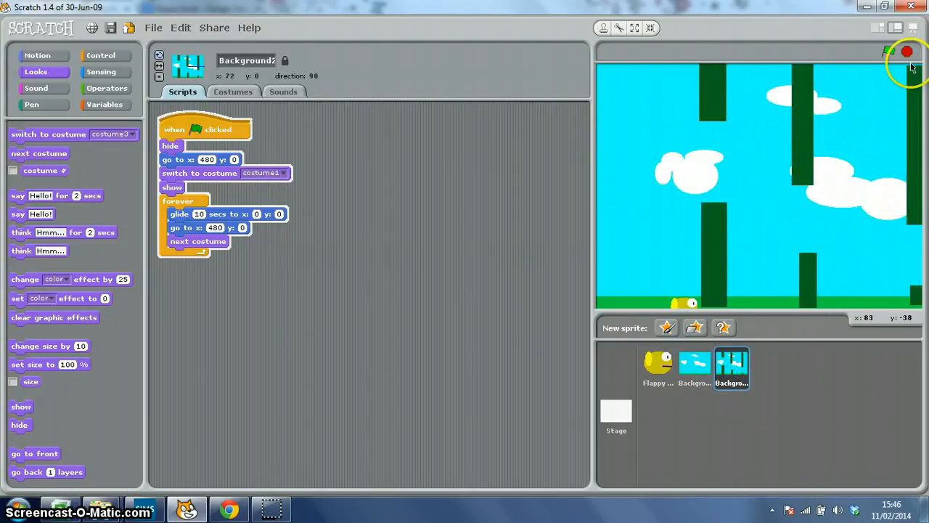
Stop the game and bring up the Flappy Bird sprite's options and scripts.
{"action": "left_click", "coordinate": [888, 52]}
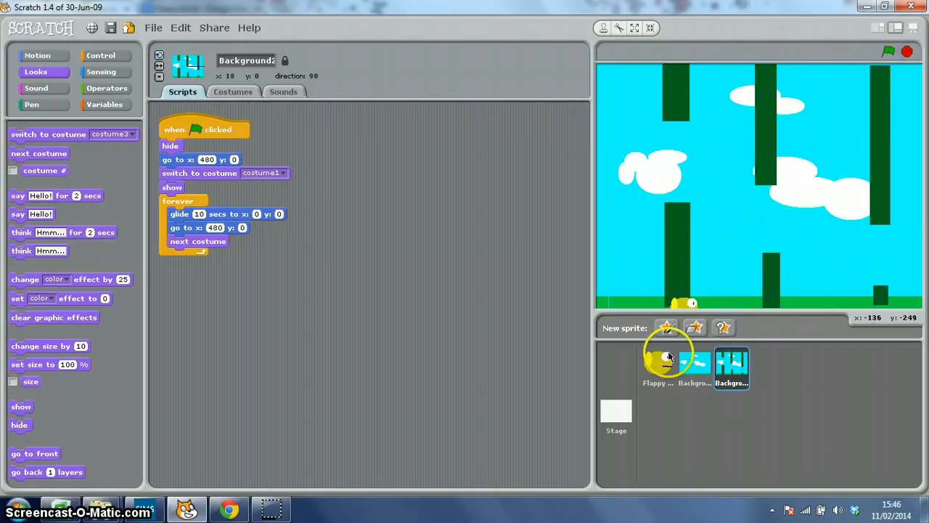
{"action": "right_click", "coordinate": [657, 363]}
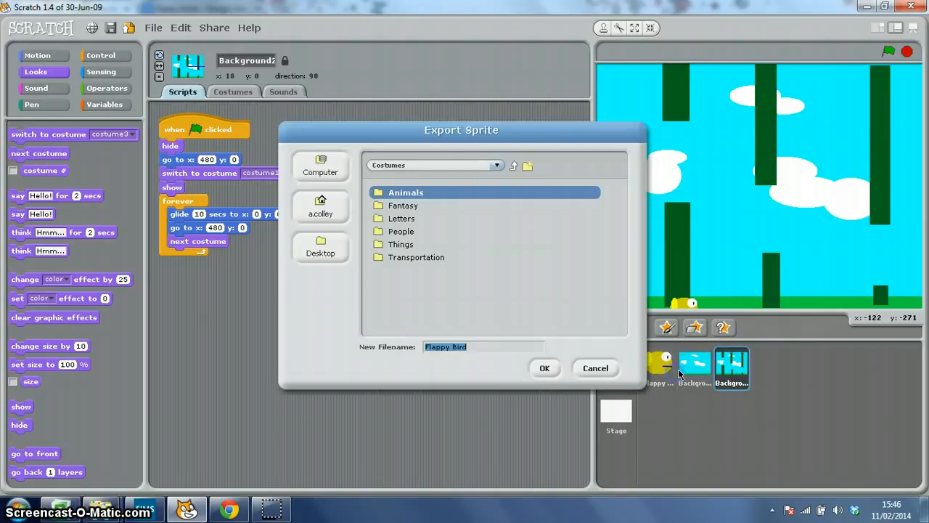
{"action": "right_click", "coordinate": [653, 363]}
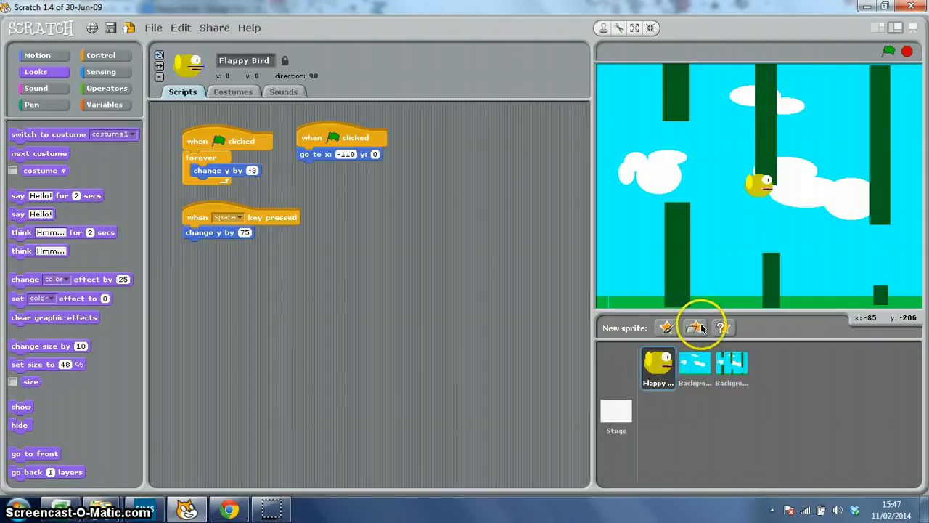
Run and stop the game repeatedly to watch the bird fall while pipes scroll past.
{"action": "left_click", "coordinate": [888, 52]}
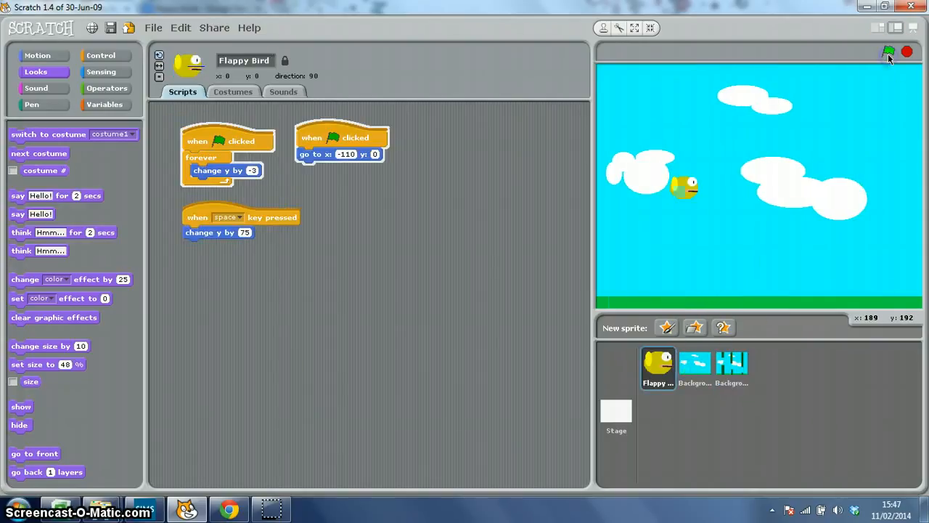
{"action": "left_click", "coordinate": [889, 52]}
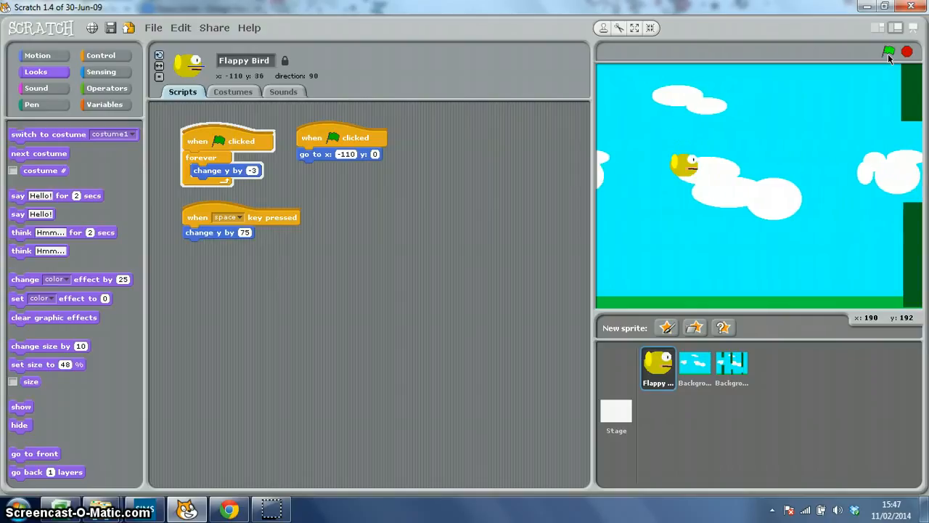
{"action": "left_click", "coordinate": [889, 52]}
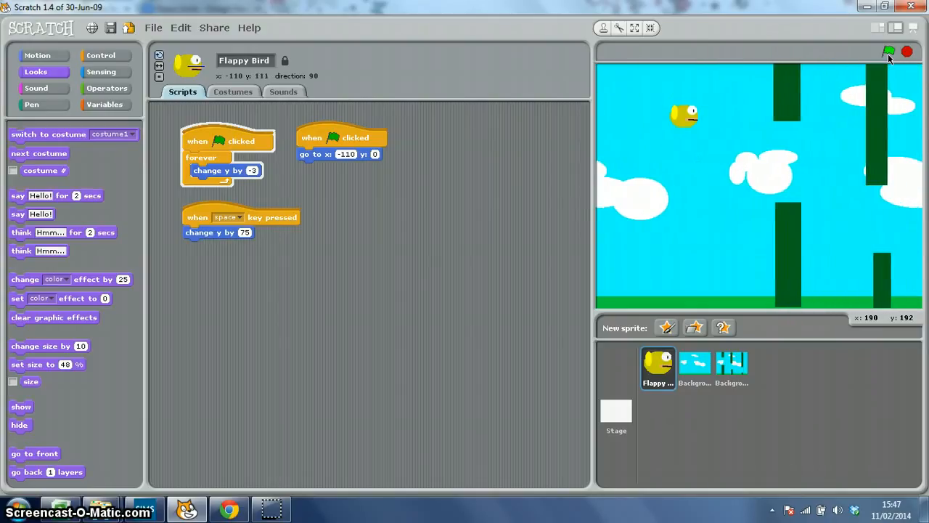
{"action": "left_click", "coordinate": [889, 52]}
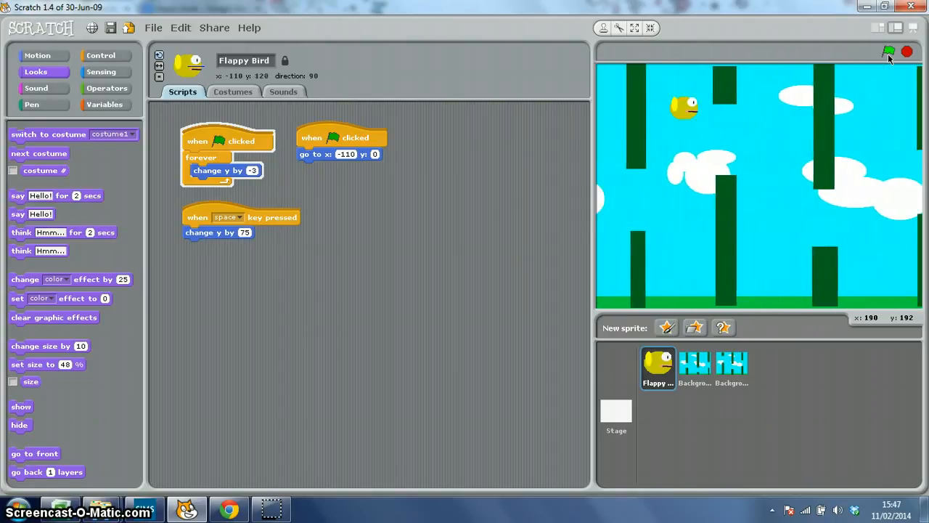
{"action": "left_click", "coordinate": [888, 51]}
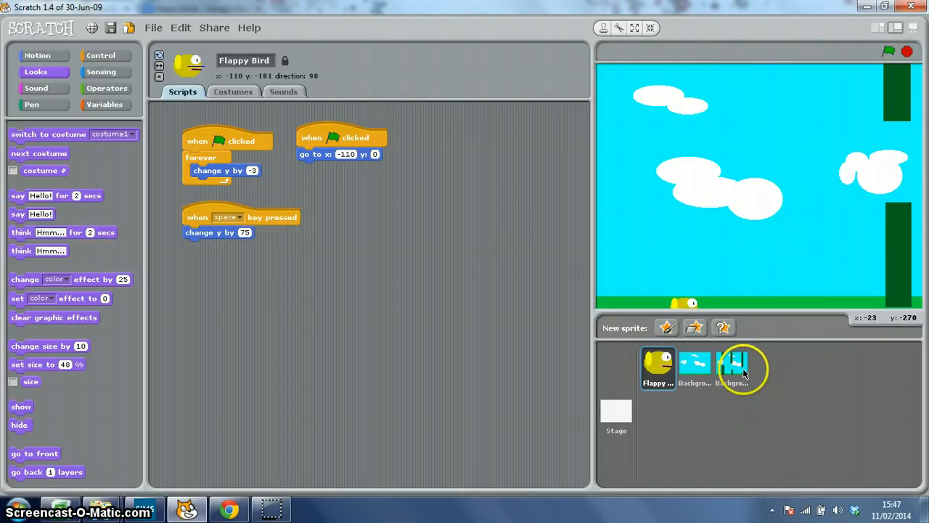
{"action": "mouse_move", "coordinate": [733, 363]}
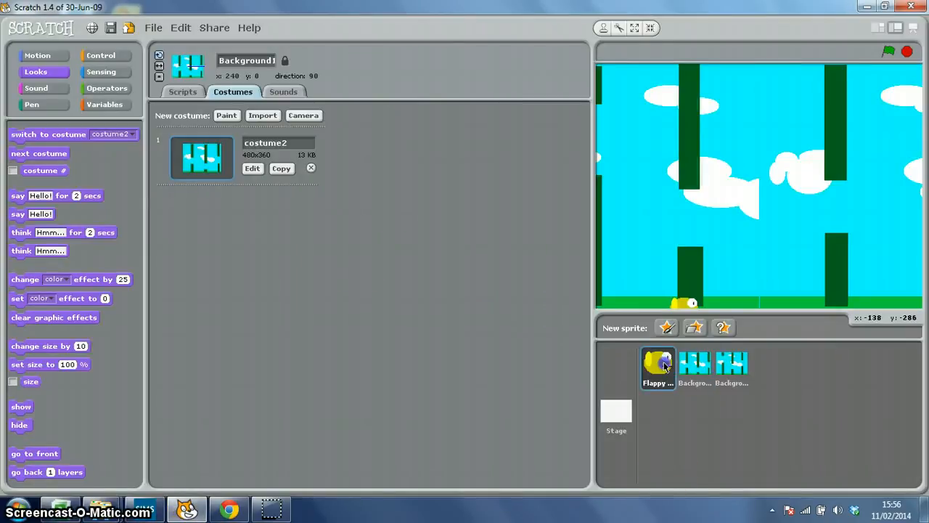
Show Background1's costumes and start painting a new blank costume.
{"action": "left_click", "coordinate": [658, 369]}
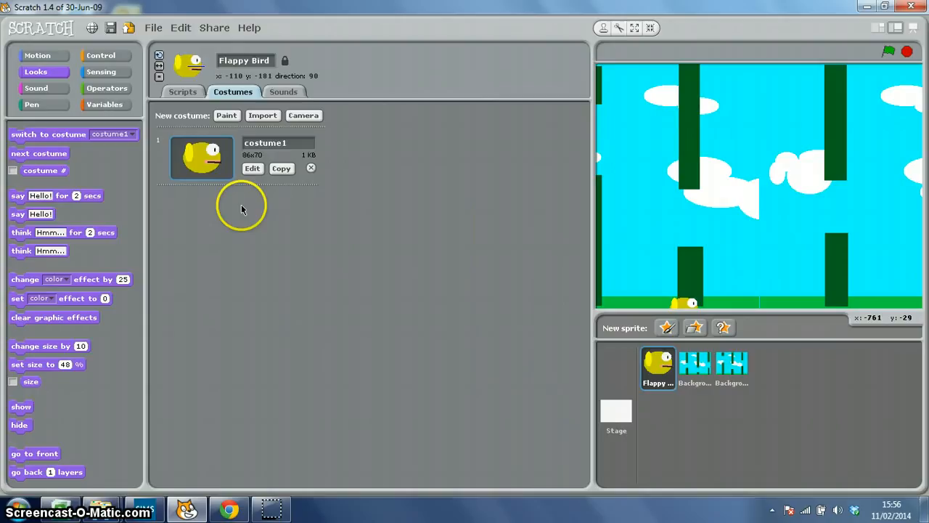
{"action": "mouse_move", "coordinate": [191, 87]}
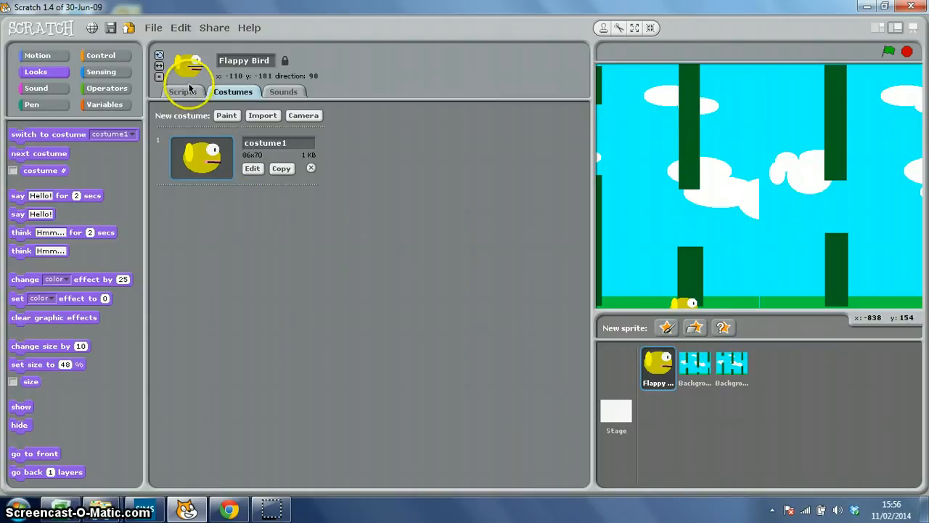
{"action": "left_click", "coordinate": [694, 369]}
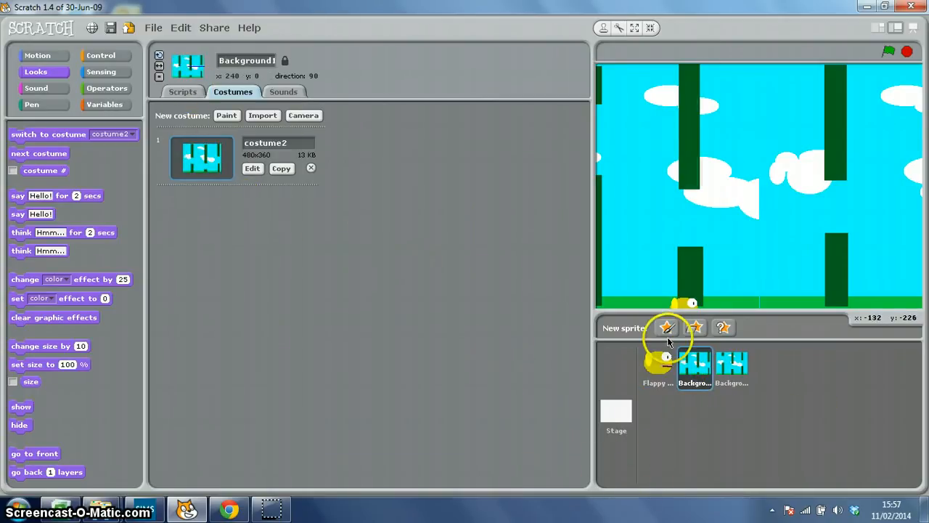
{"action": "mouse_move", "coordinate": [667, 329]}
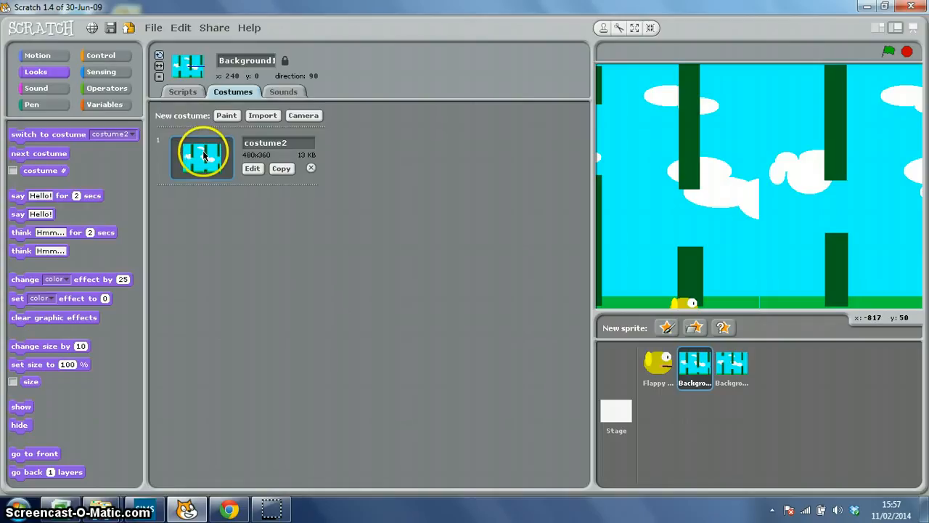
{"action": "mouse_move", "coordinate": [236, 117]}
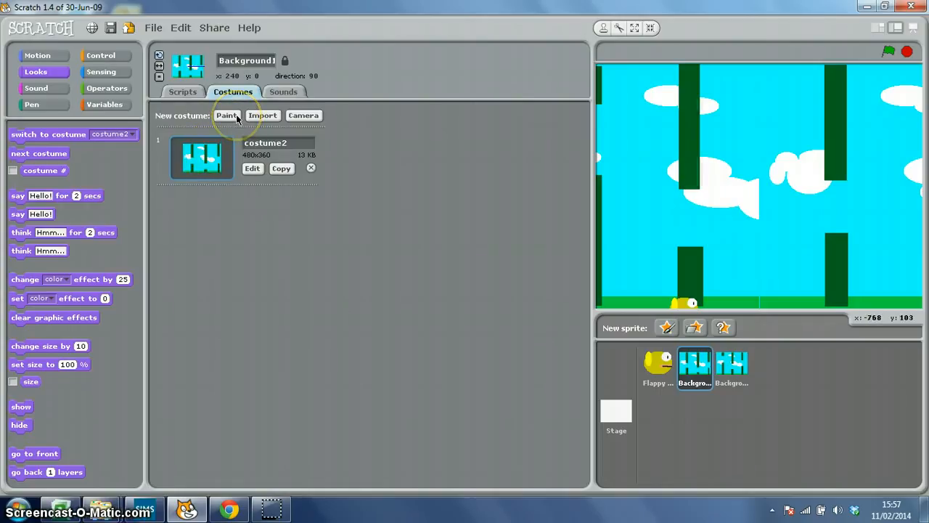
{"action": "left_click", "coordinate": [227, 115]}
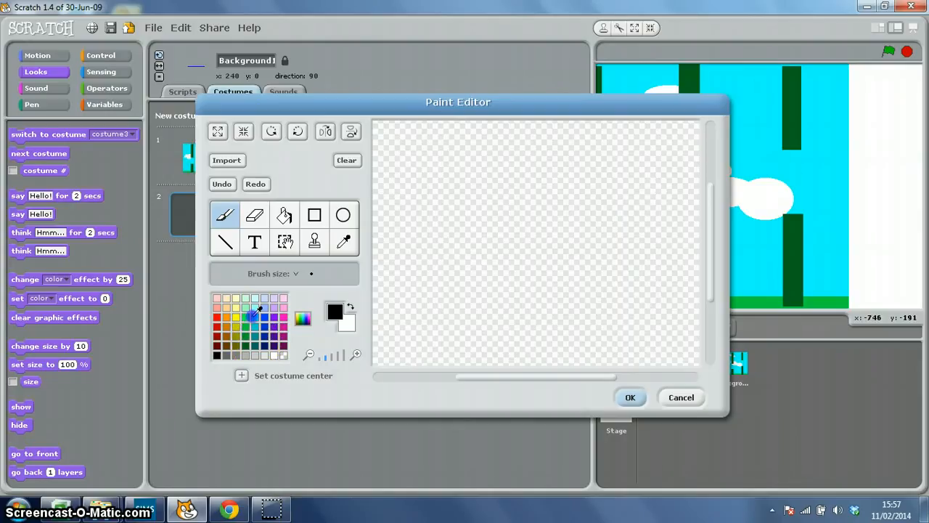
Paint a blue sky with green ground strip and white clouds, save it and name it Start.
{"action": "left_click", "coordinate": [285, 215]}
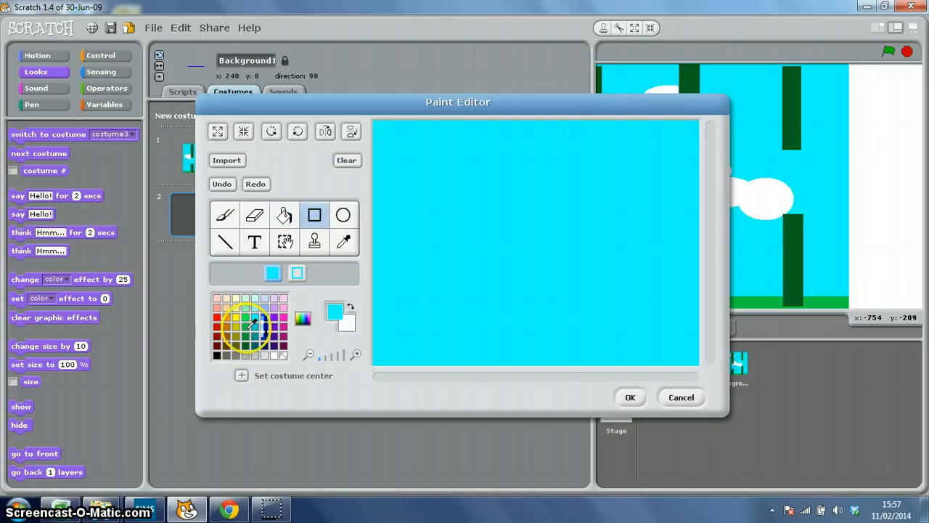
{"action": "left_click", "coordinate": [246, 328]}
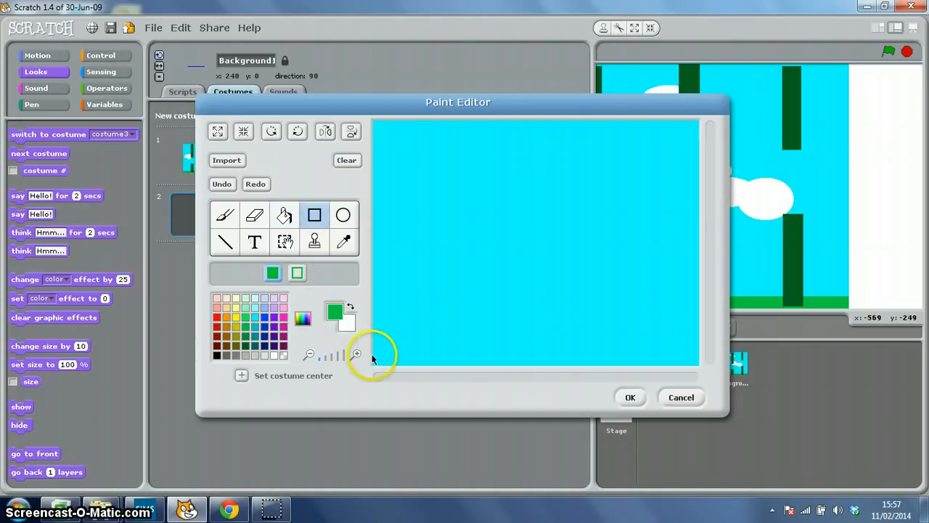
{"action": "left_click_drag", "start_coordinate": [375, 360], "coordinate": [544, 363]}
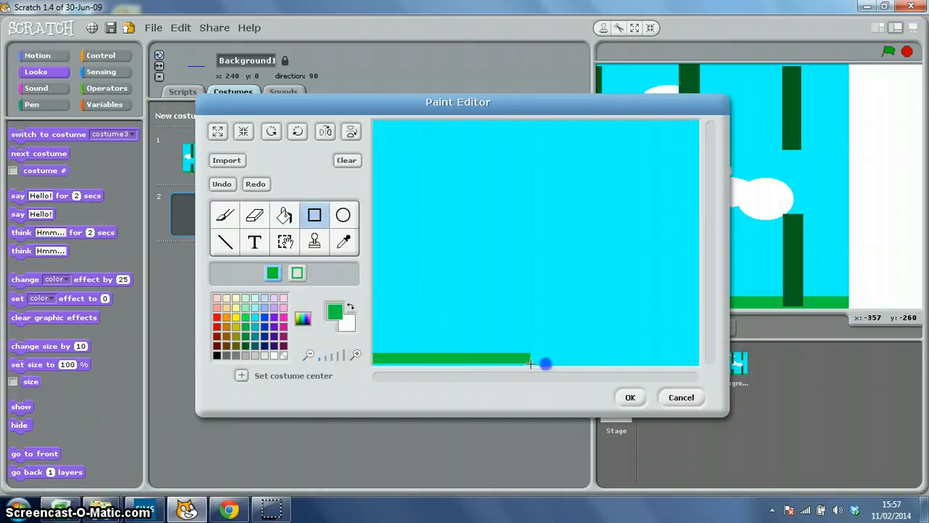
{"action": "left_click_drag", "start_coordinate": [546, 363], "coordinate": [703, 368]}
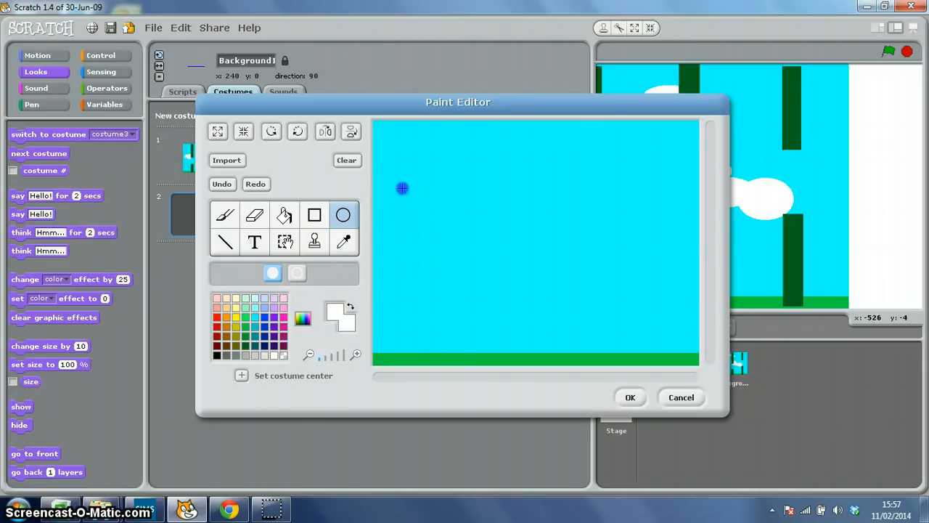
{"action": "left_click_drag", "start_coordinate": [403, 189], "coordinate": [492, 209]}
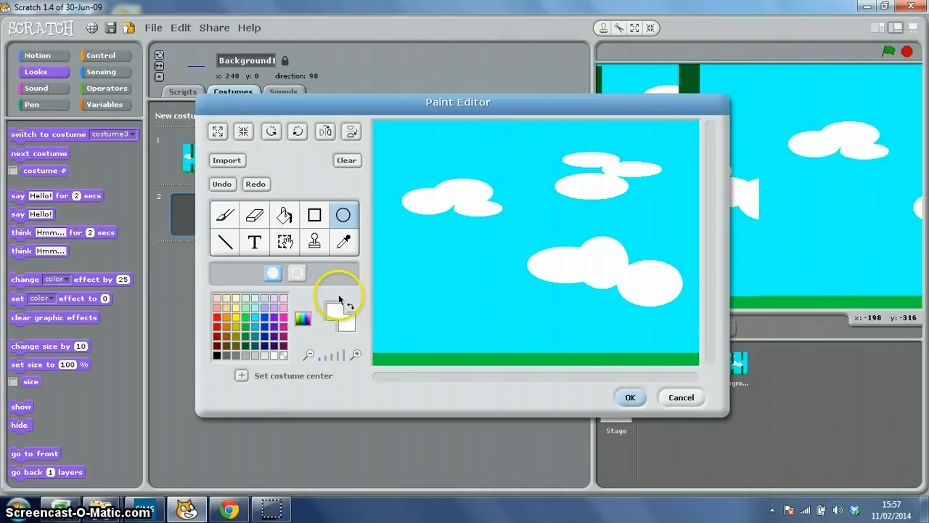
{"action": "left_click", "coordinate": [631, 398]}
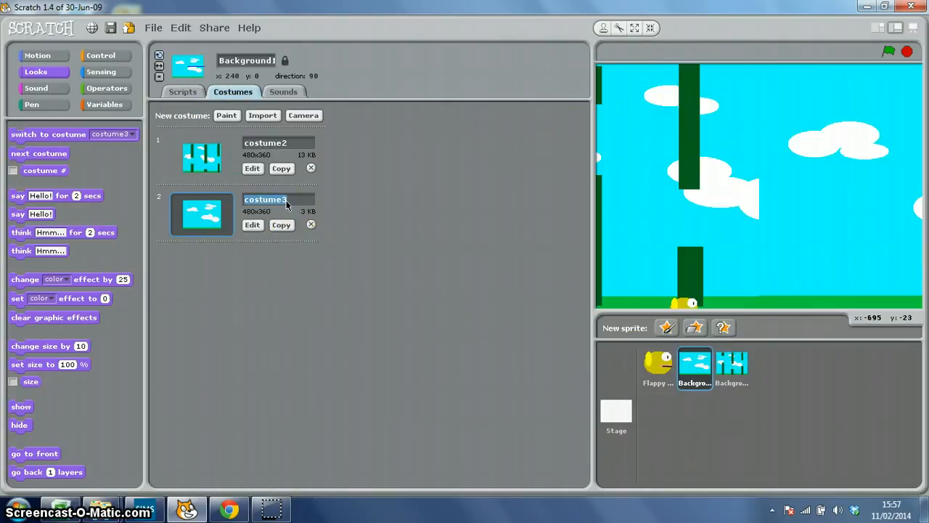
{"action": "type", "text": "Start"}
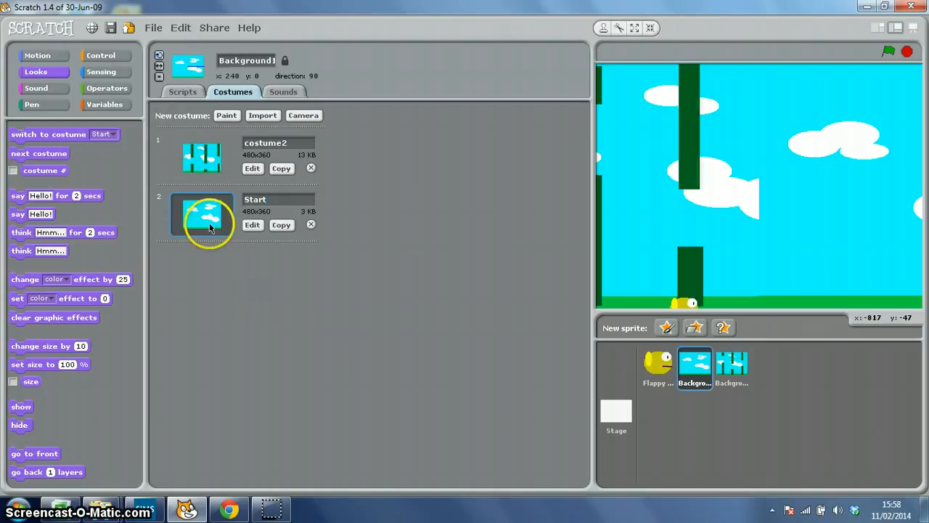
{"action": "mouse_move", "coordinate": [801, 182]}
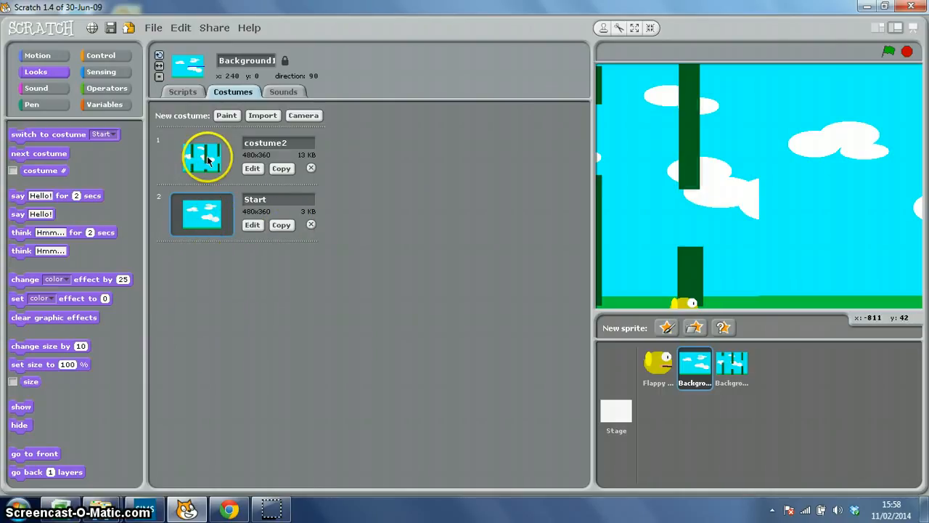
Switch Background1 back to costume2, confirming the pipe painting unchanged.
{"action": "left_click", "coordinate": [252, 168]}
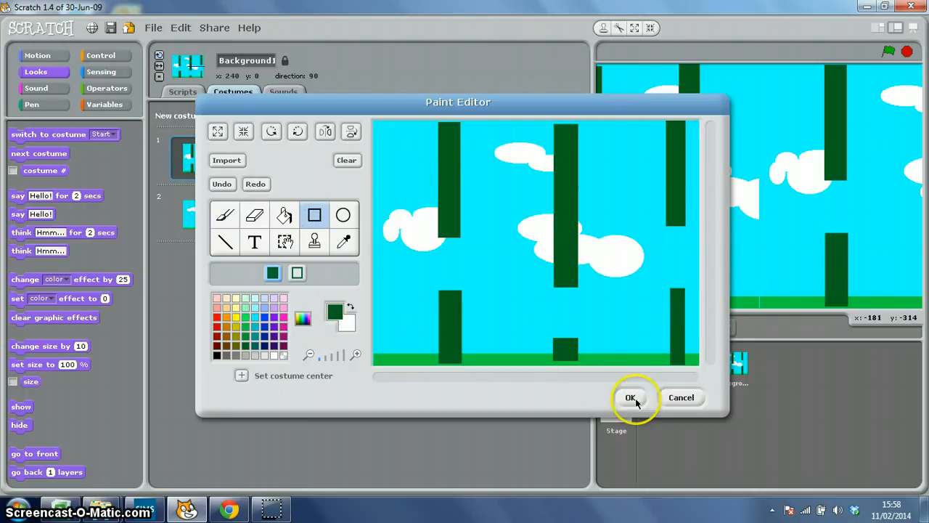
{"action": "left_click", "coordinate": [630, 398]}
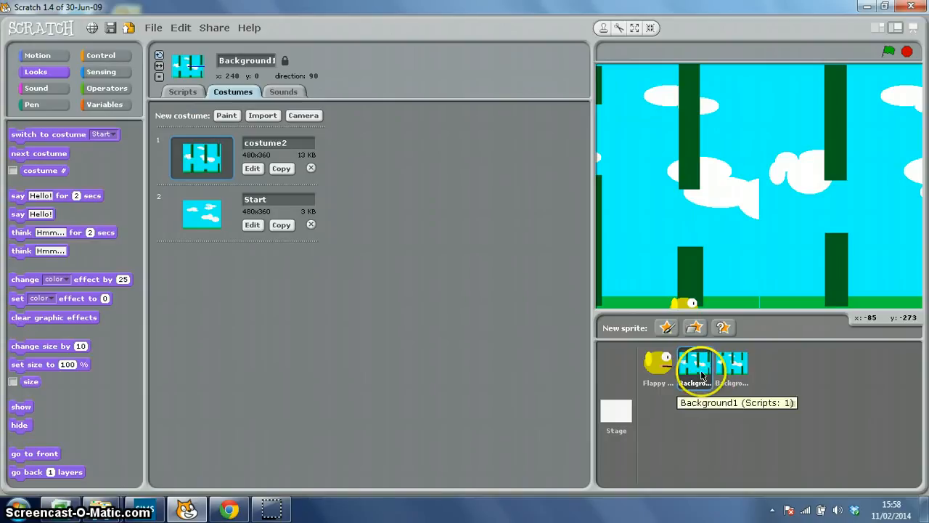
Check Background2's first pipe costume, then cancel the Start costume's Paint Editor, discarding edits.
{"action": "right_click", "coordinate": [694, 371]}
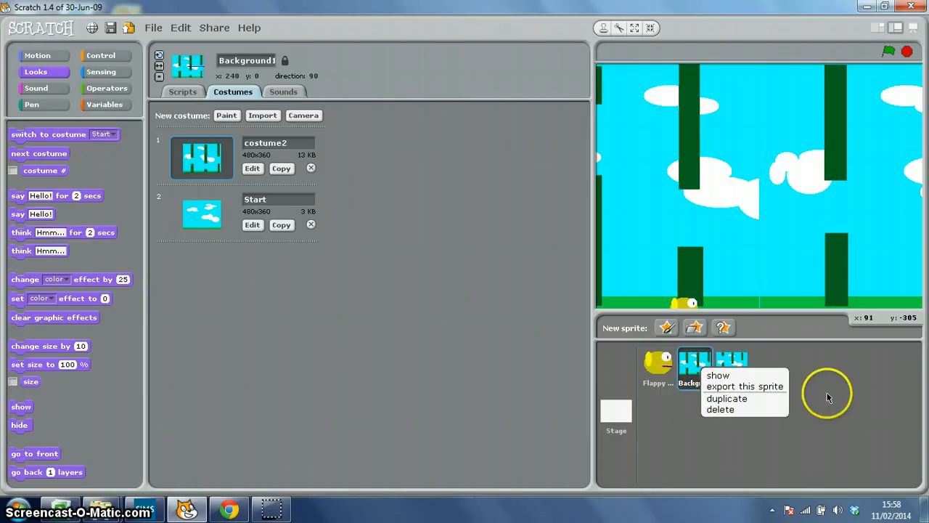
{"action": "left_click", "coordinate": [726, 398]}
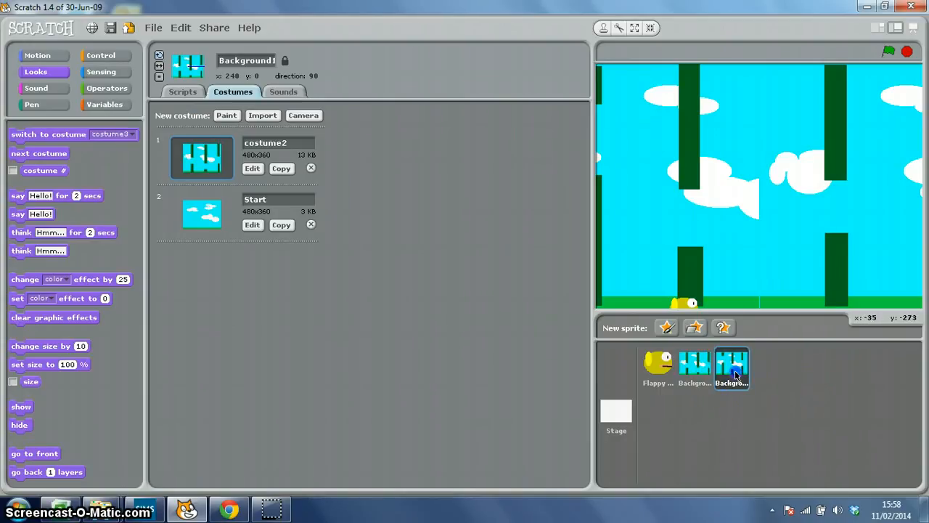
{"action": "left_click", "coordinate": [732, 366]}
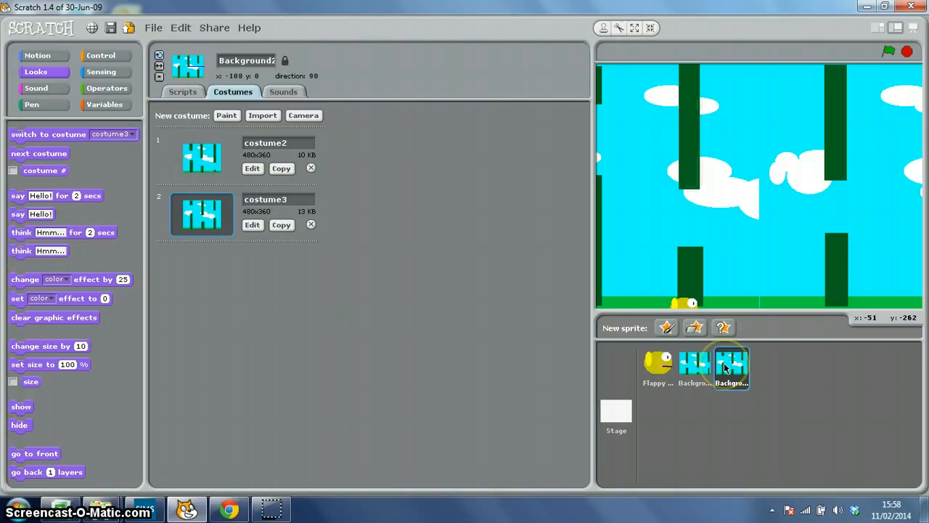
{"action": "mouse_move", "coordinate": [245, 160]}
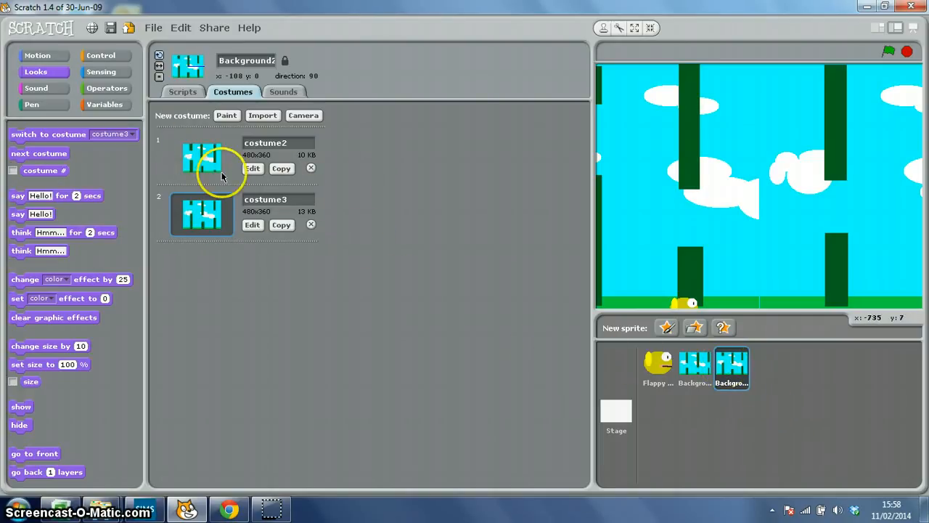
{"action": "left_click", "coordinate": [202, 157]}
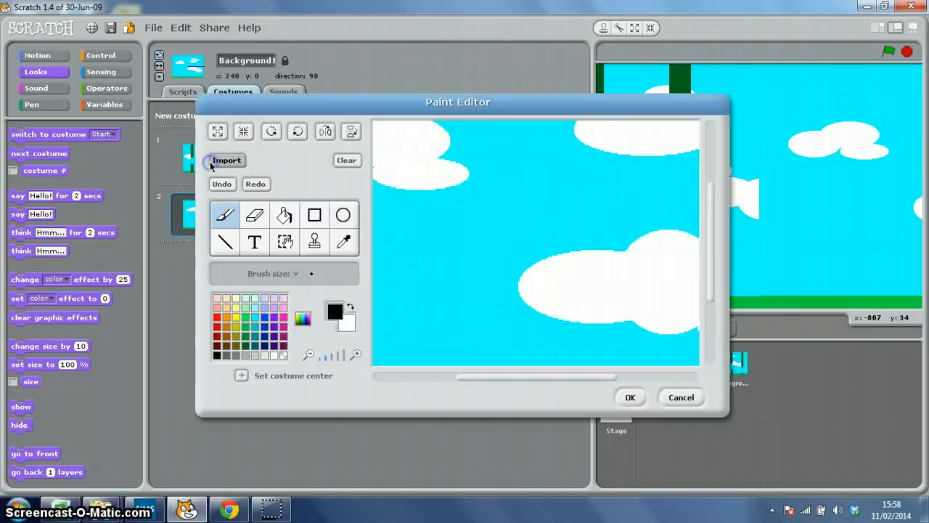
{"action": "mouse_move", "coordinate": [681, 398]}
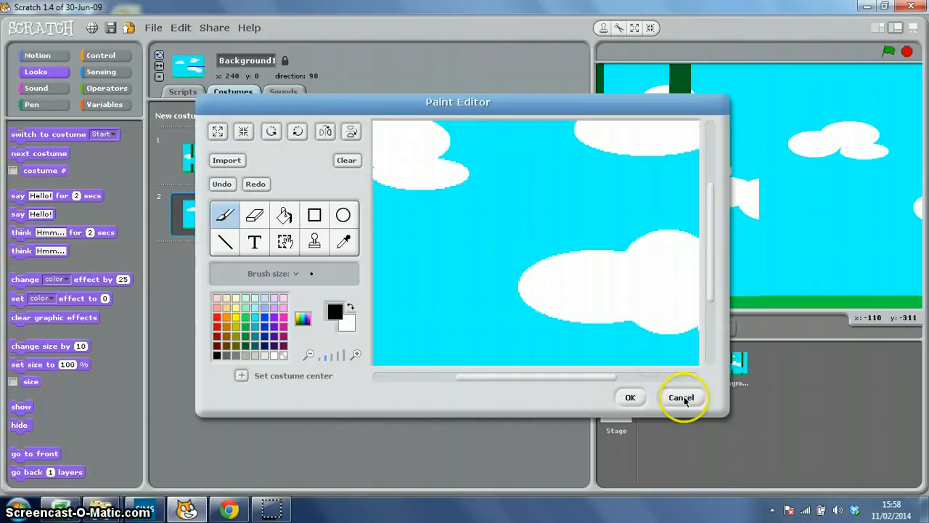
{"action": "left_click", "coordinate": [681, 398]}
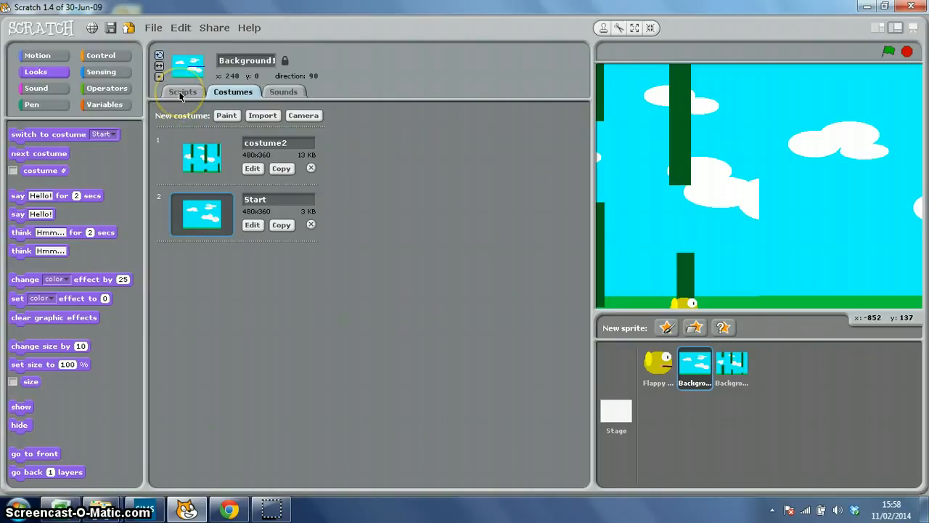
{"action": "mouse_move", "coordinate": [227, 60]}
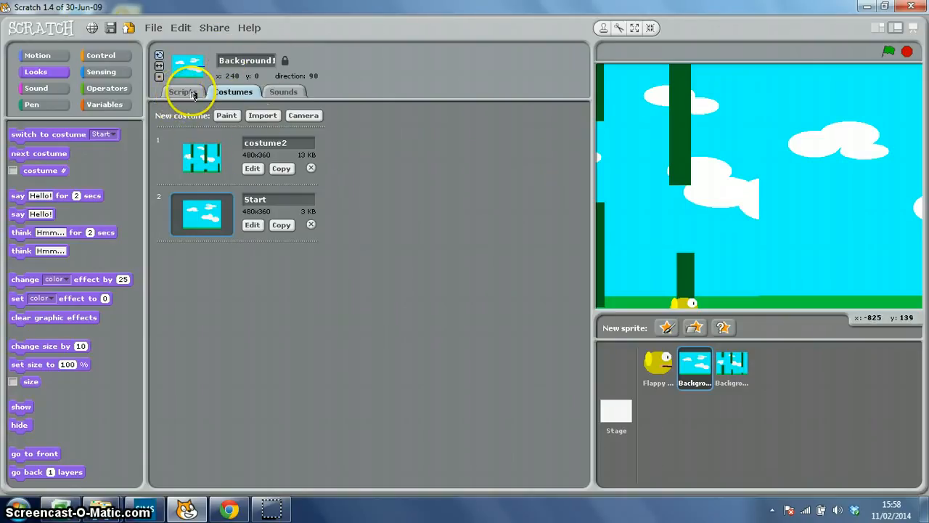
Add a switch-to-costume2 block after Background1's first glide to x -480, keeping Start first.
{"action": "left_click", "coordinate": [183, 92]}
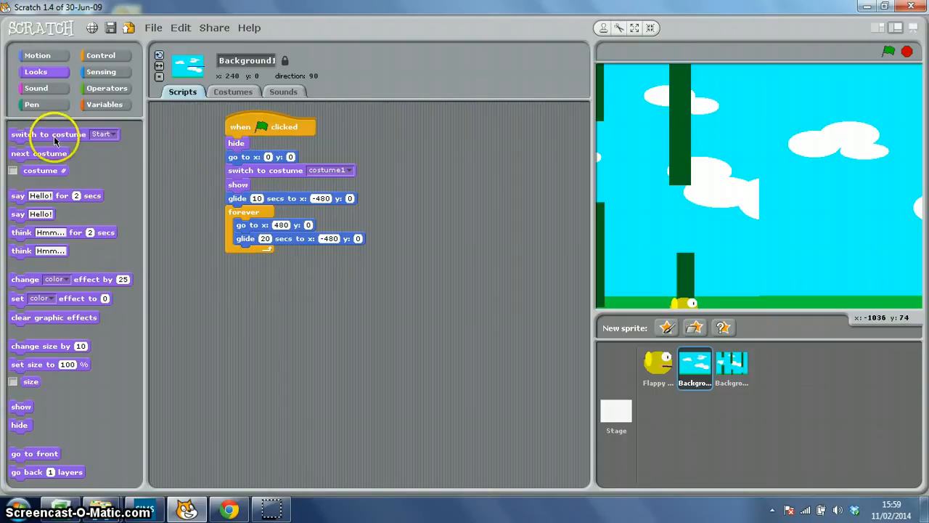
{"action": "left_click_drag", "start_coordinate": [49, 133], "coordinate": [274, 253]}
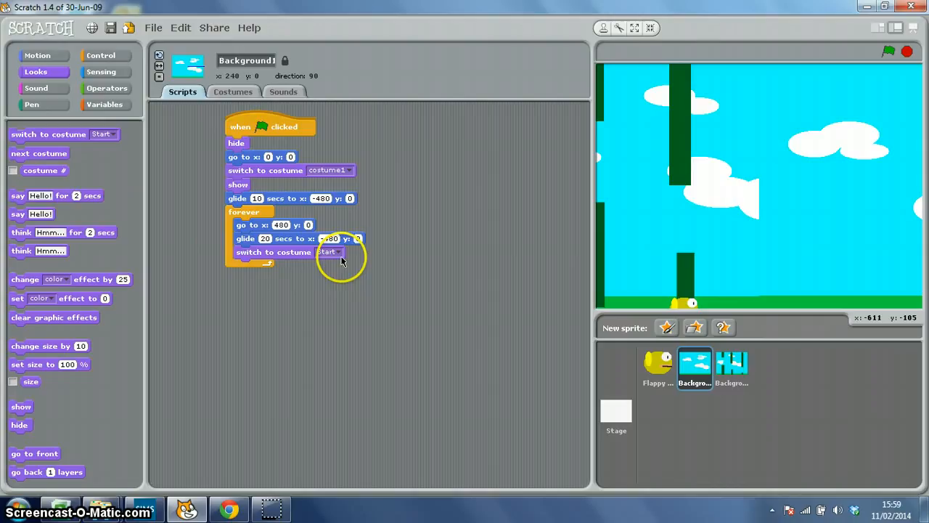
{"action": "left_click", "coordinate": [331, 253]}
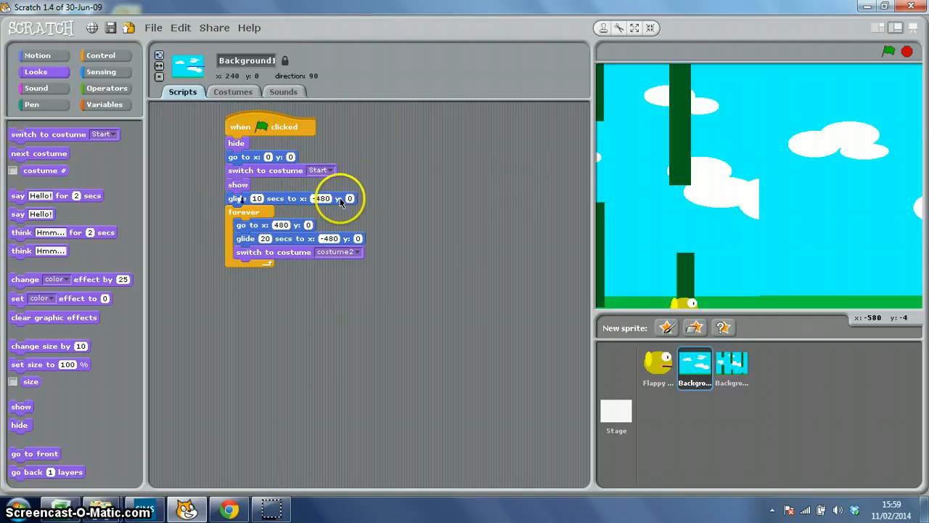
{"action": "mouse_move", "coordinate": [642, 201]}
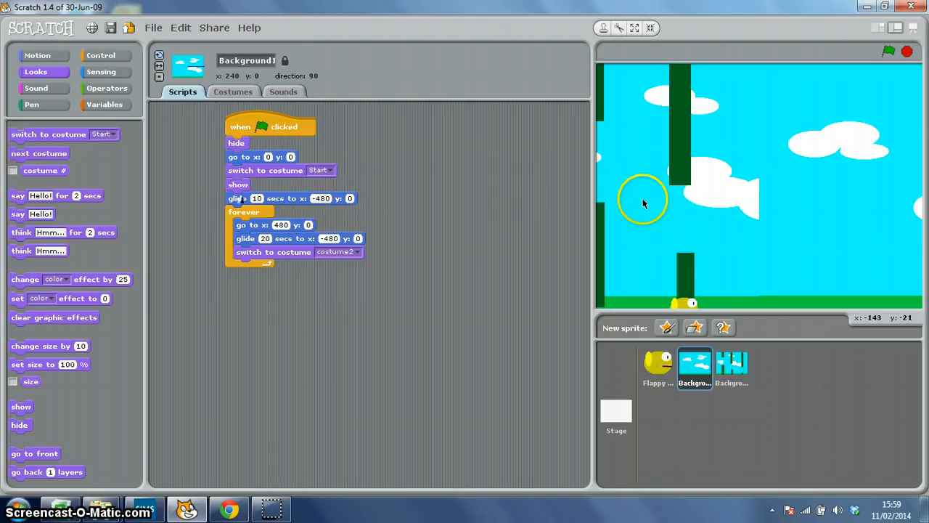
{"action": "mouse_move", "coordinate": [360, 201]}
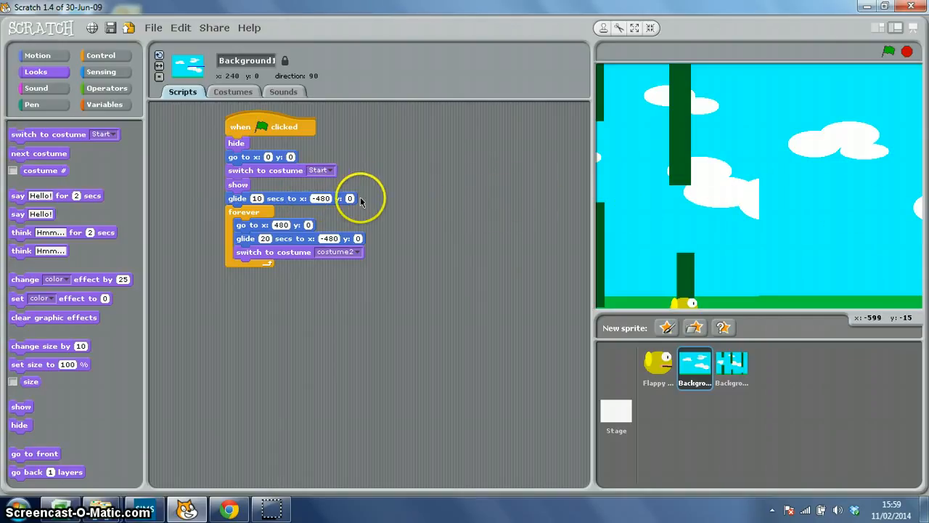
{"action": "mouse_move", "coordinate": [853, 191]}
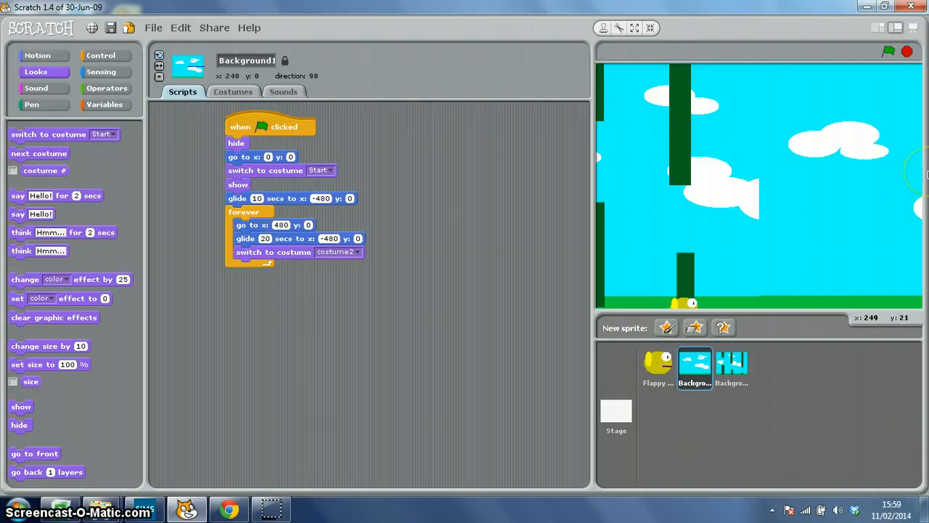
{"action": "mouse_move", "coordinate": [903, 178]}
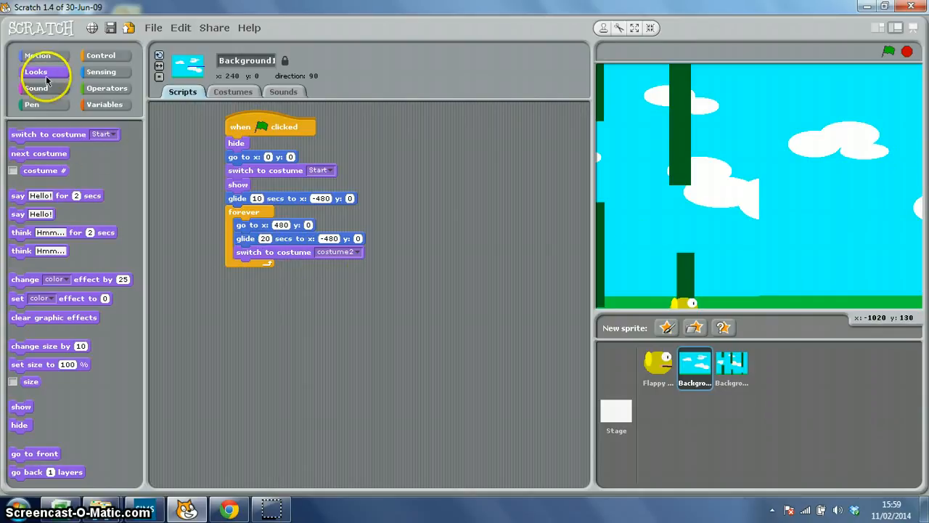
{"action": "left_click", "coordinate": [37, 55]}
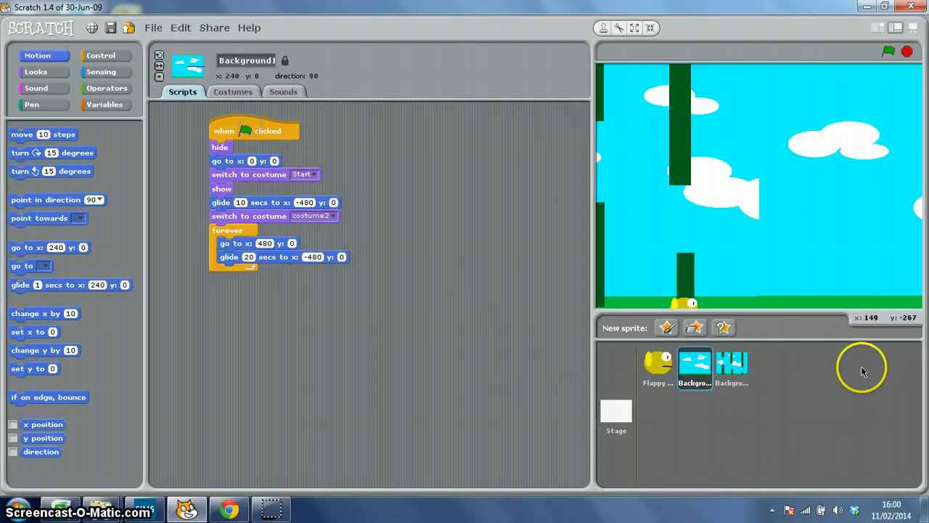
Select Background2, review its two pipe costumes, and return to its scrolling script.
{"action": "left_click", "coordinate": [732, 366]}
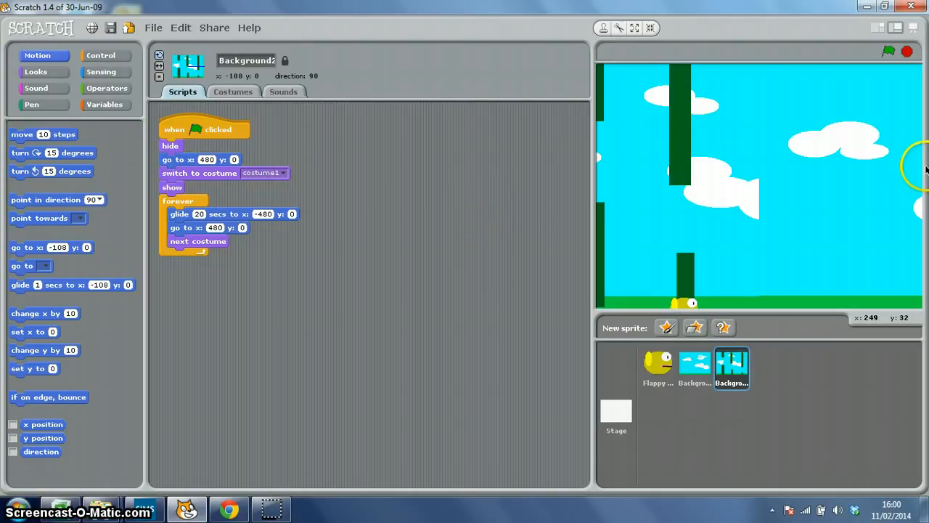
{"action": "mouse_move", "coordinate": [269, 181]}
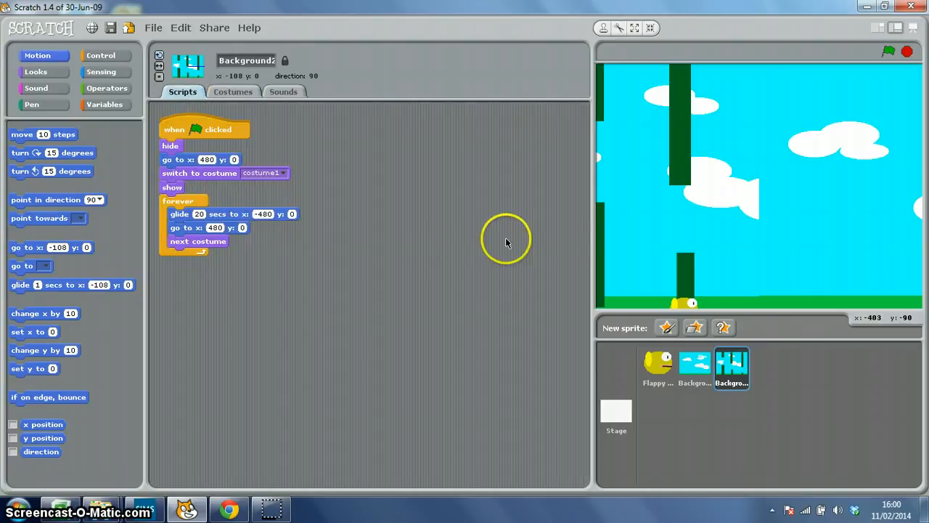
{"action": "mouse_move", "coordinate": [906, 186]}
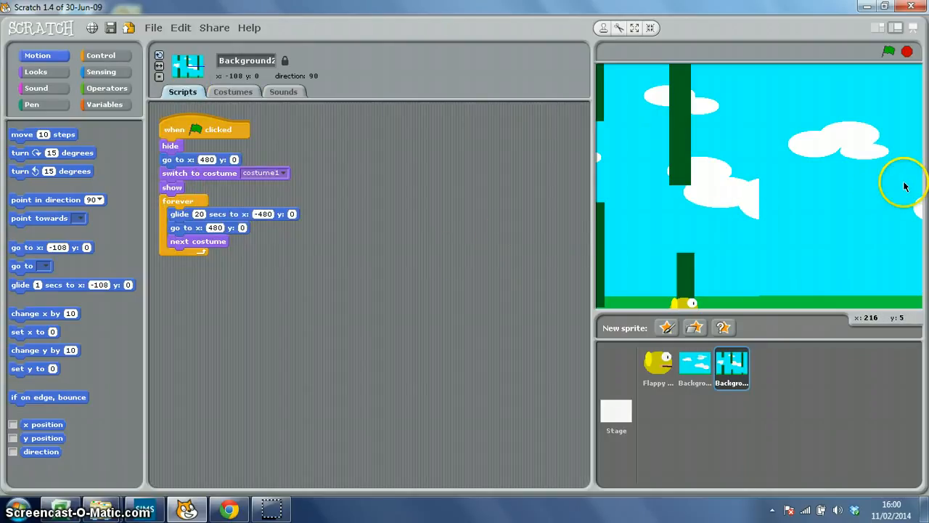
{"action": "mouse_move", "coordinate": [405, 201]}
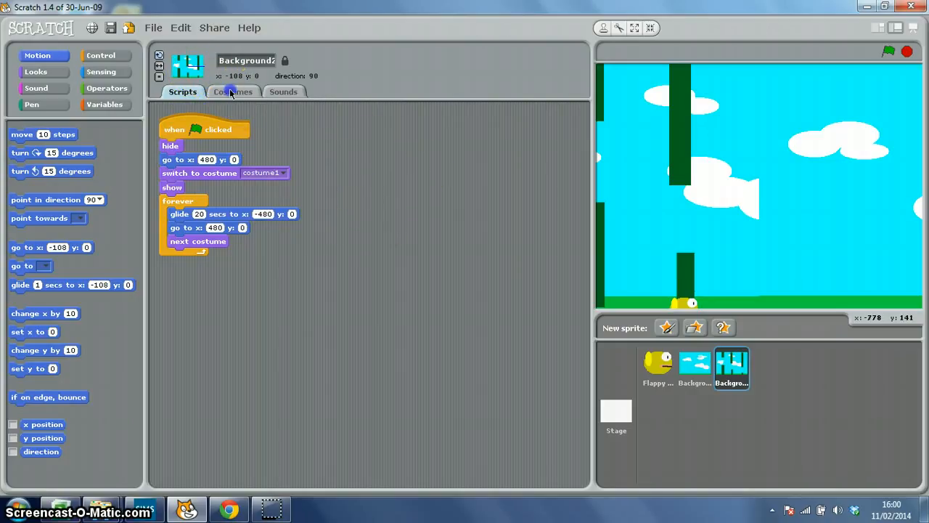
{"action": "left_click", "coordinate": [232, 91]}
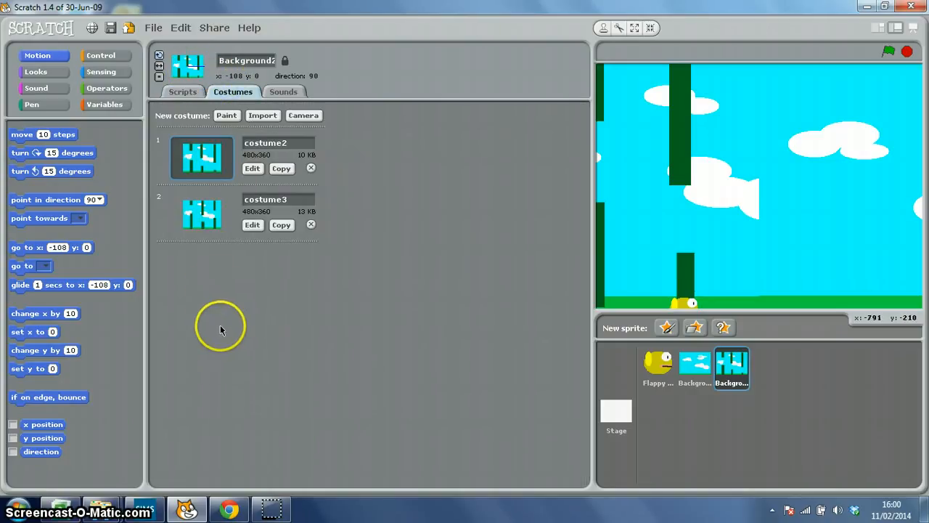
{"action": "mouse_move", "coordinate": [323, 260]}
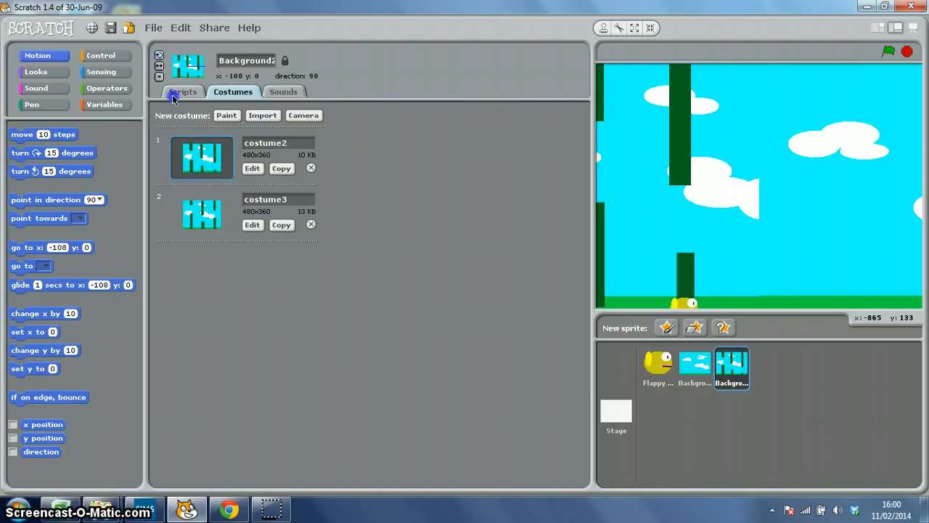
{"action": "left_click", "coordinate": [183, 92]}
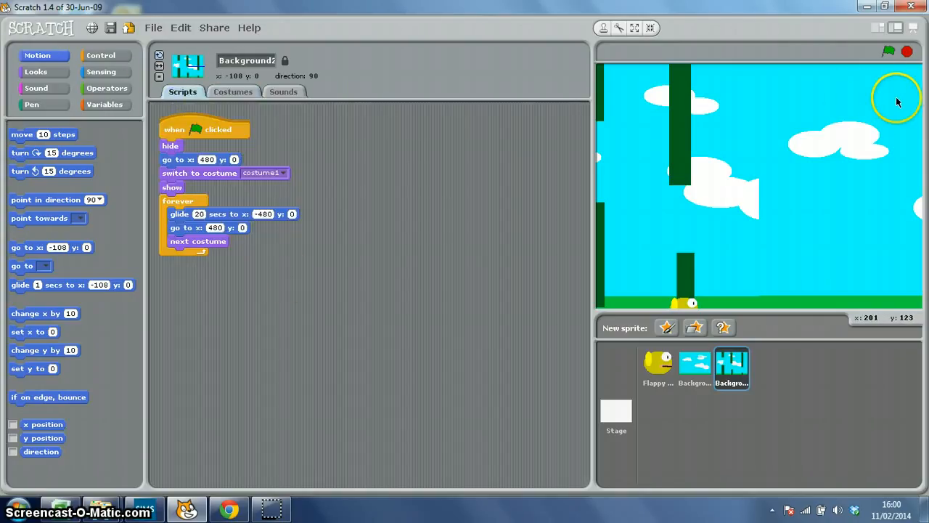
{"action": "mouse_move", "coordinate": [889, 51]}
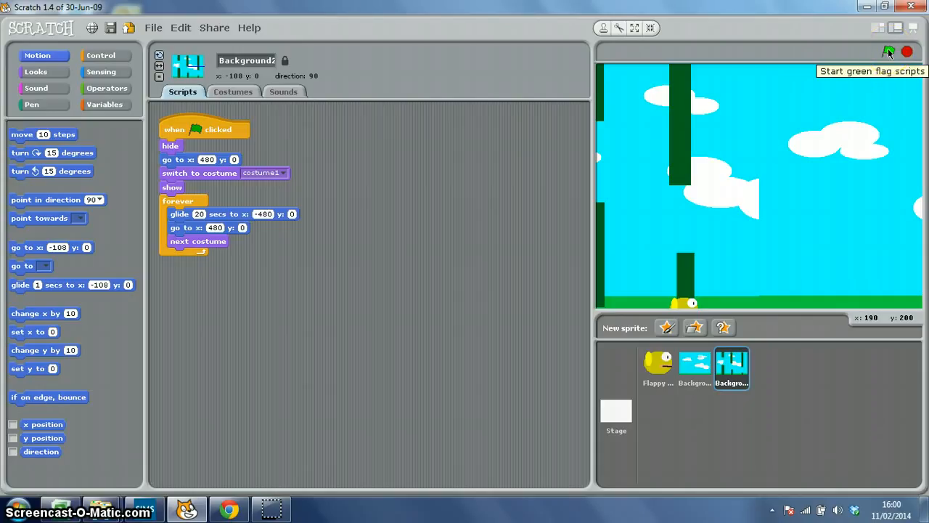
Run the project with the green flag to watch pipes scroll, then select the Flappy Bird sprite.
{"action": "left_click", "coordinate": [889, 51]}
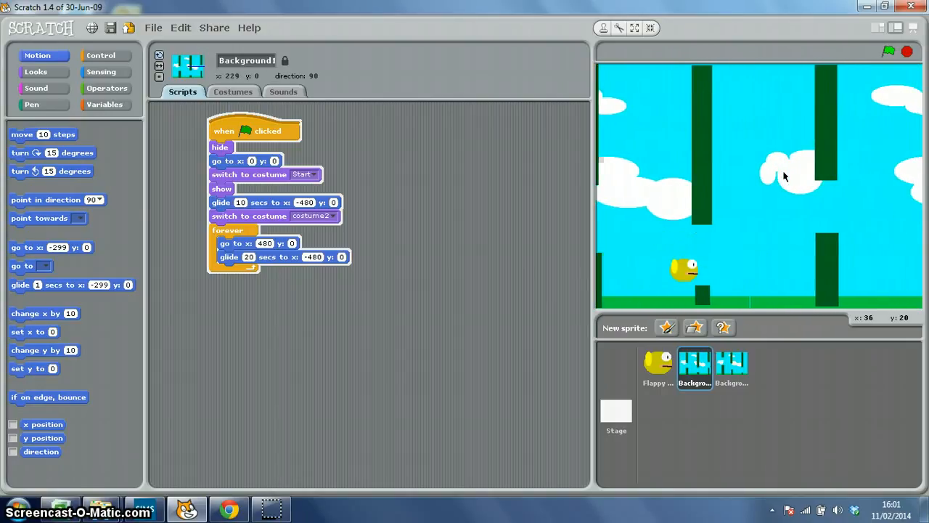
{"action": "left_click", "coordinate": [262, 131]}
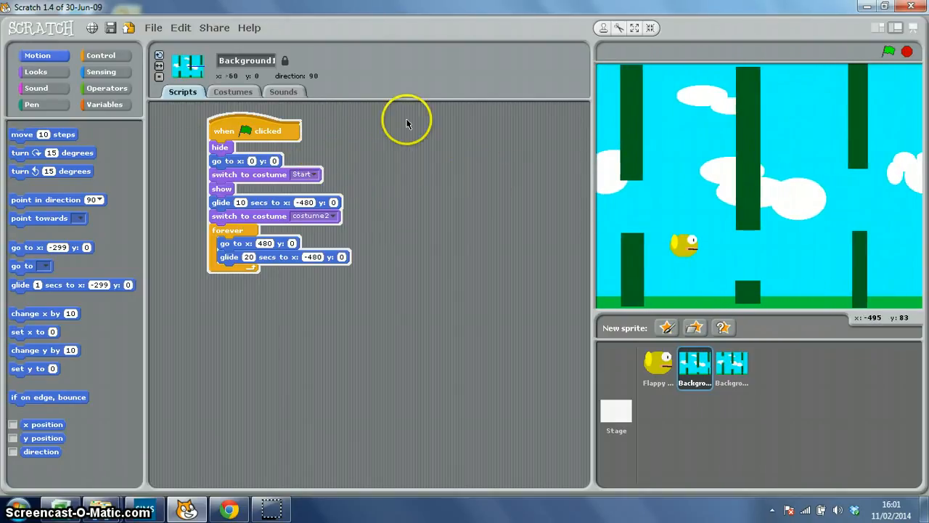
{"action": "left_click", "coordinate": [657, 366]}
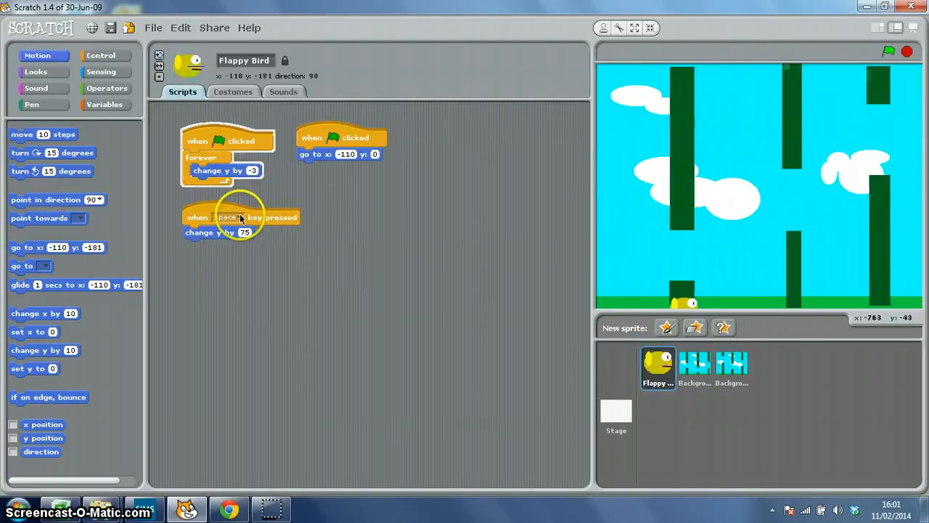